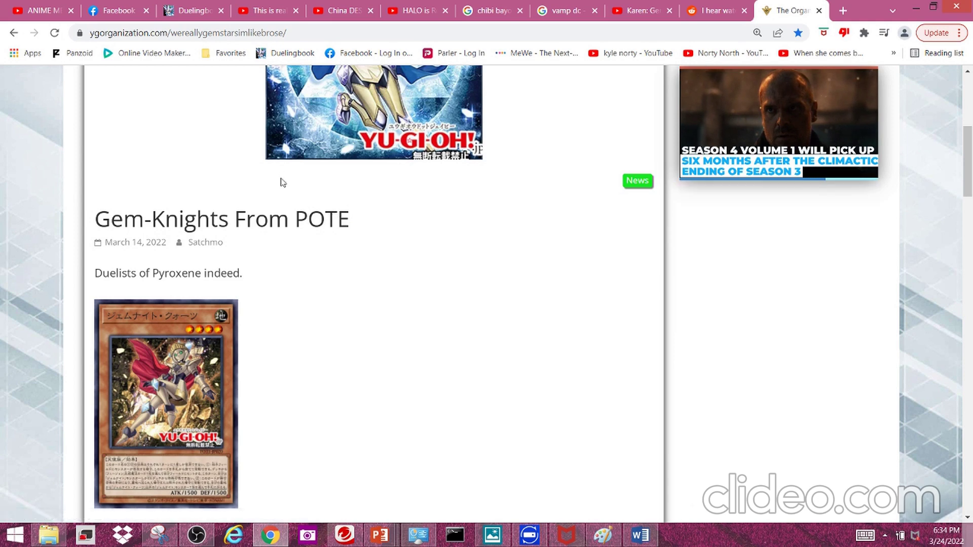
# Scroll past the header image to Gem-Knight Quartz's stats and effect text.
pyautogui.scroll(-3)
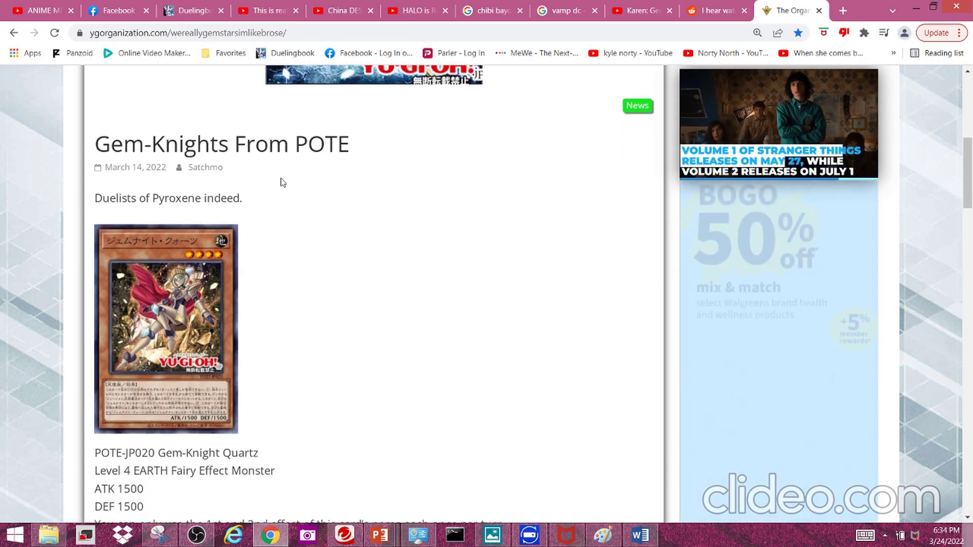
pyautogui.scroll(-3)
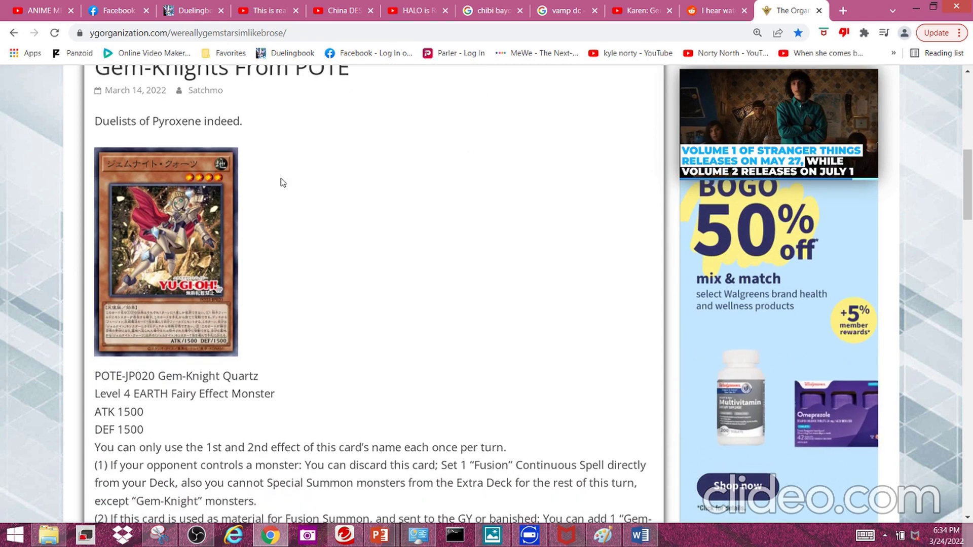
pyautogui.scroll(-3)
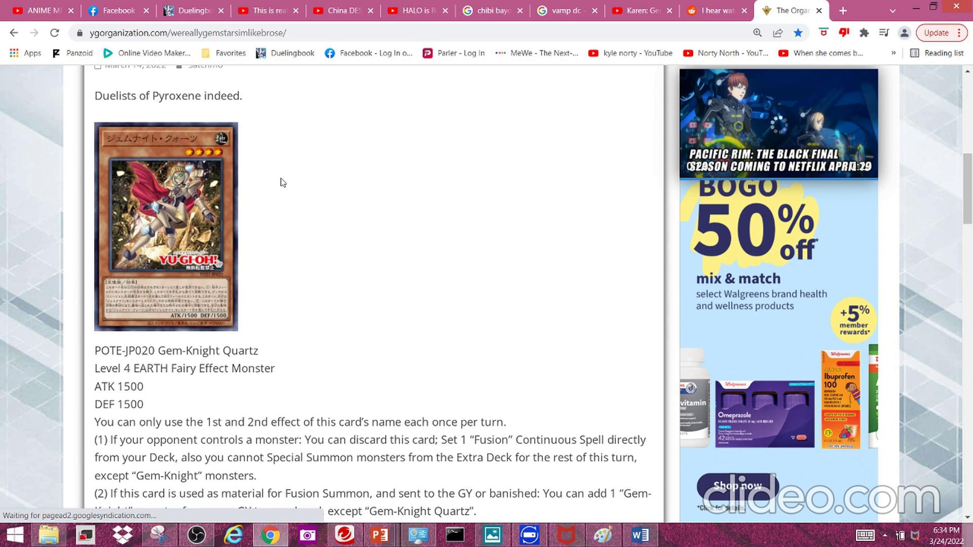
pyautogui.scroll(-3)
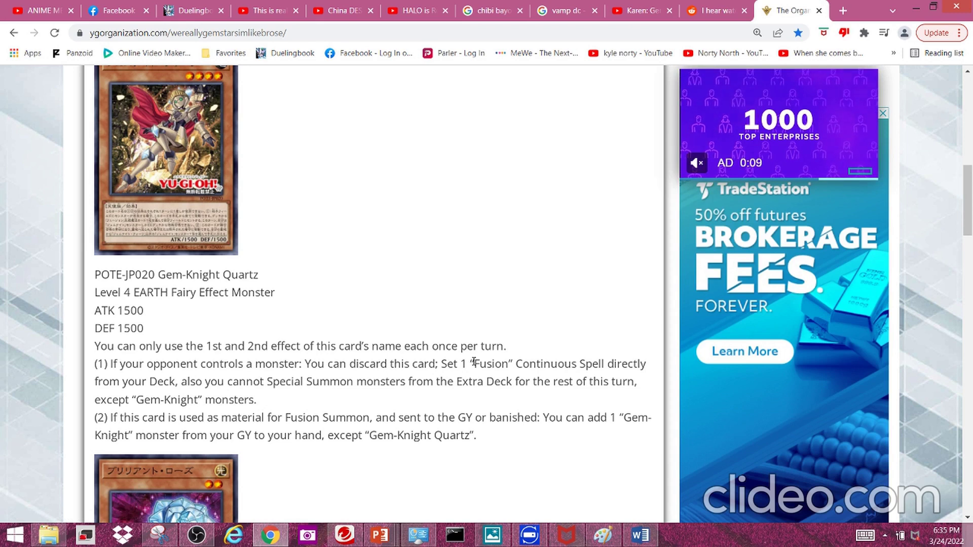
# Highlight the word Fusion in Gem-Knight Quartz's effect (1).
pyautogui.doubleClick(492, 364)
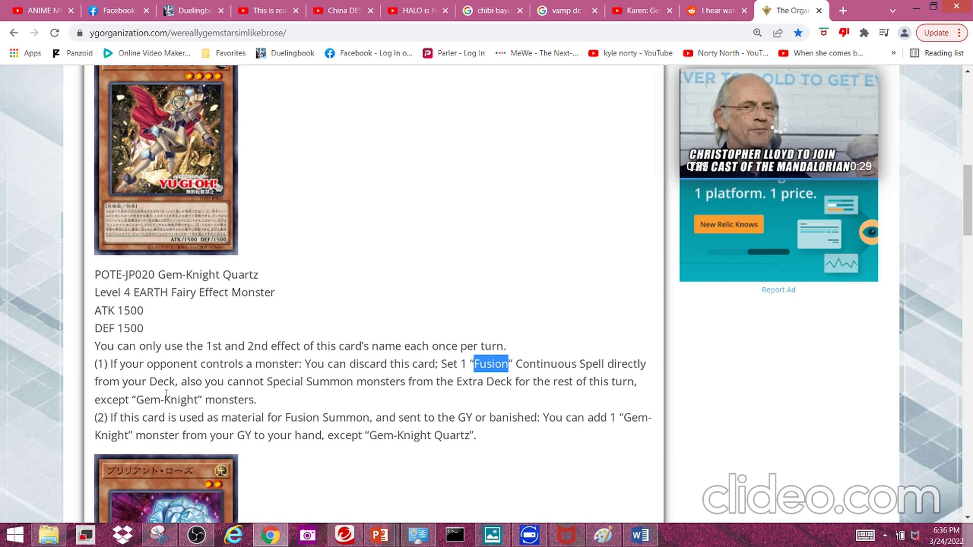
# Clear the Fusion highlight and scroll to the Brilliant Rose card image.
pyautogui.doubleClick(153, 399)
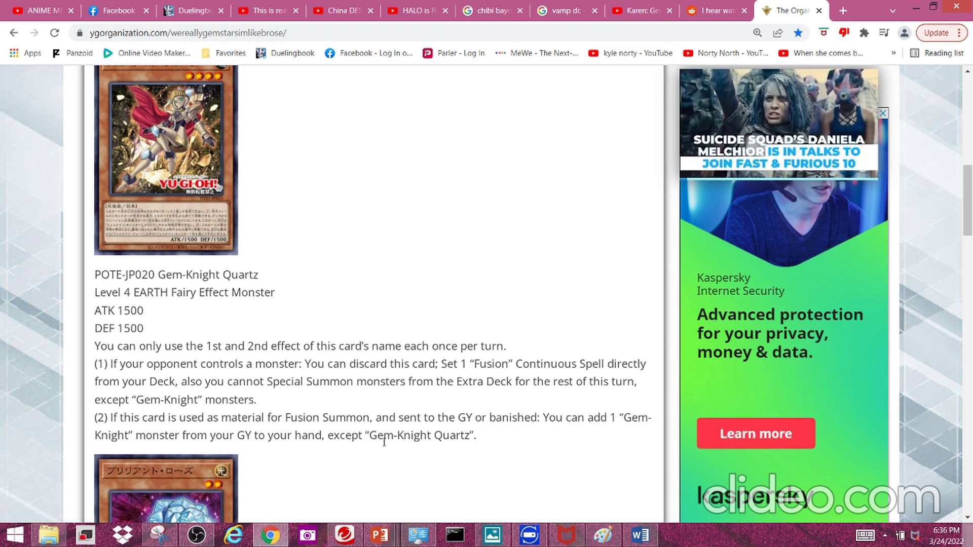
pyautogui.moveTo(427, 447)
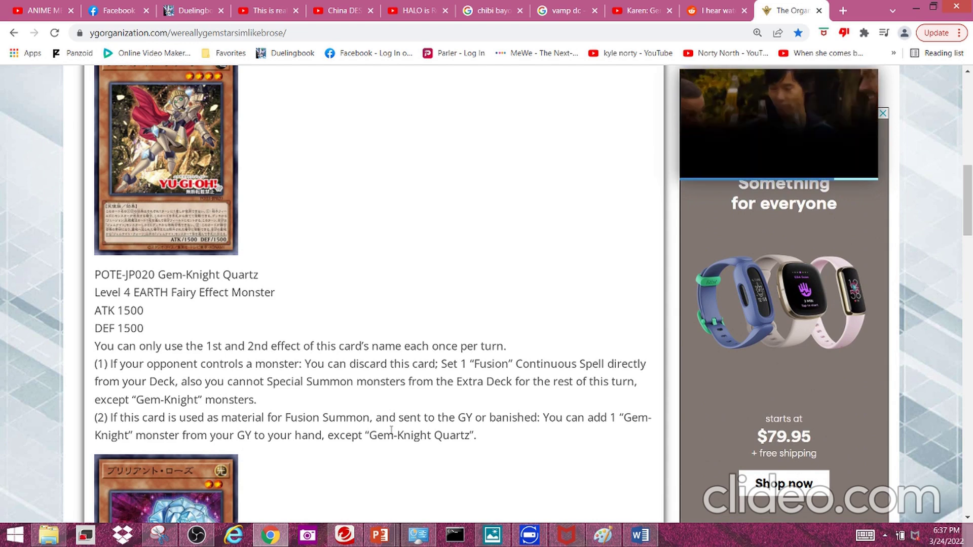
pyautogui.scroll(-3)
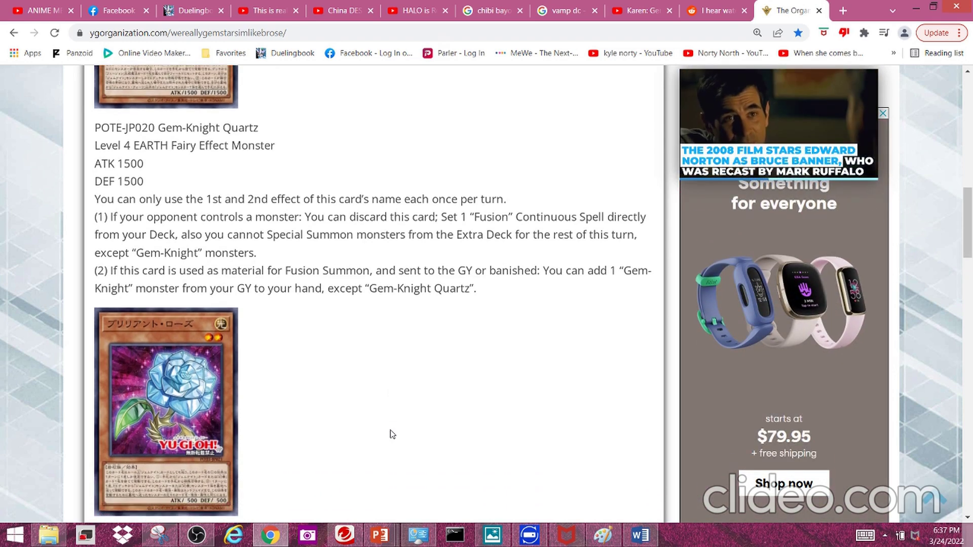
# Scroll past Brilliant Rose's card text to the Gem-Knight Lady Rose Diamond entry.
pyautogui.scroll(-3)
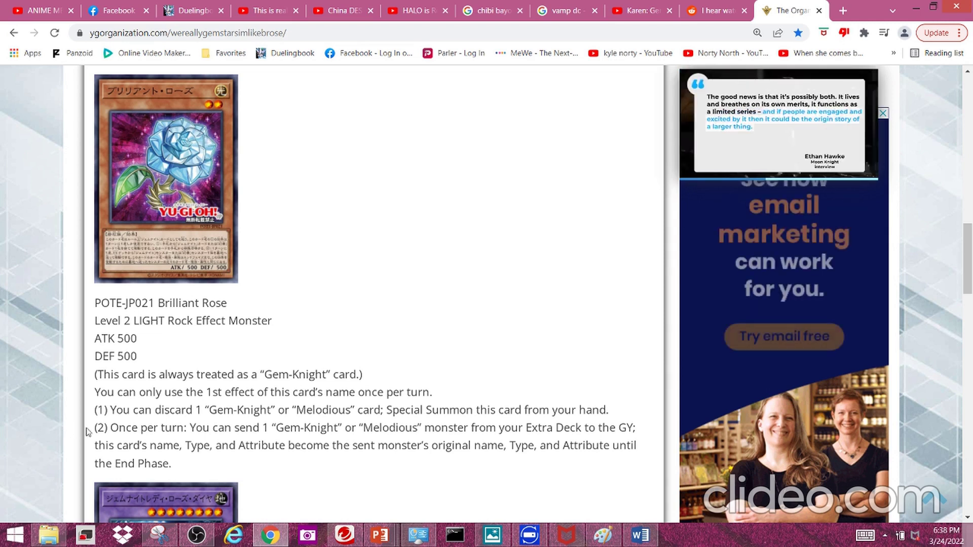
pyautogui.doubleClick(101, 427)
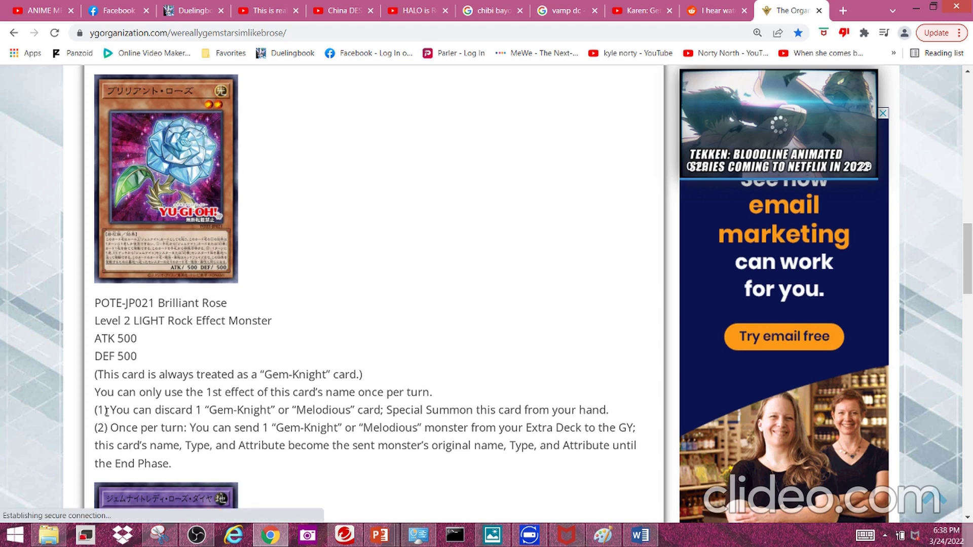
pyautogui.scroll(-3)
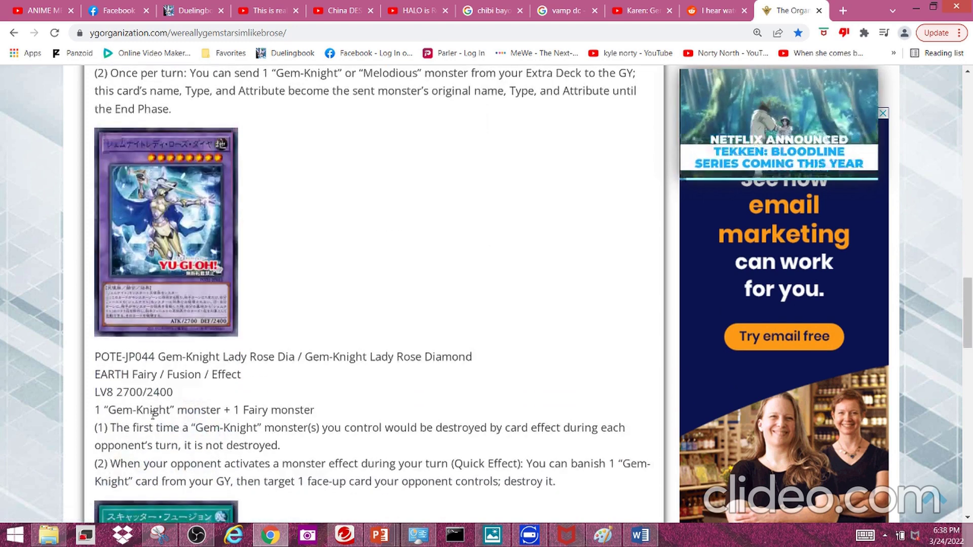
# Scroll past Lady Rose Diamond to Scatter Fusion's full effect text.
pyautogui.scroll(-3)
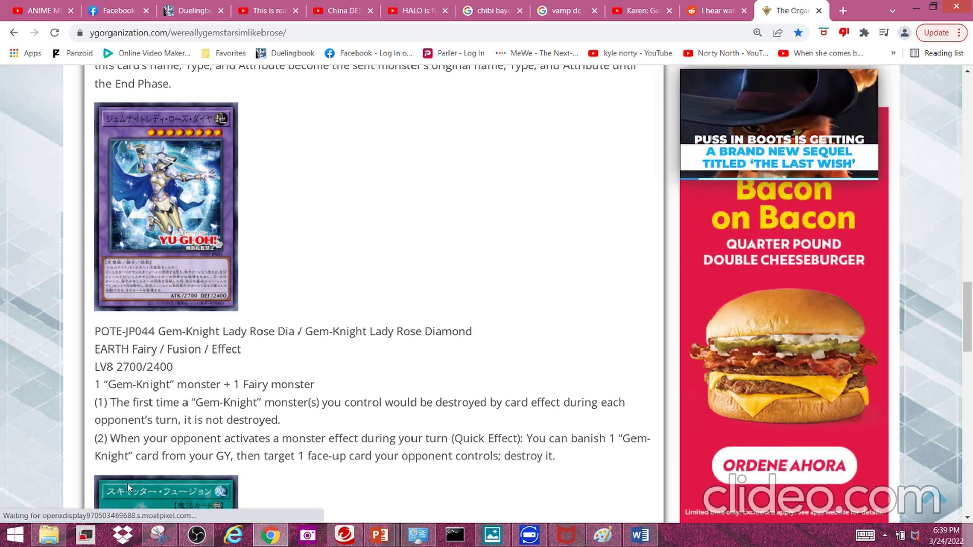
pyautogui.scroll(-3)
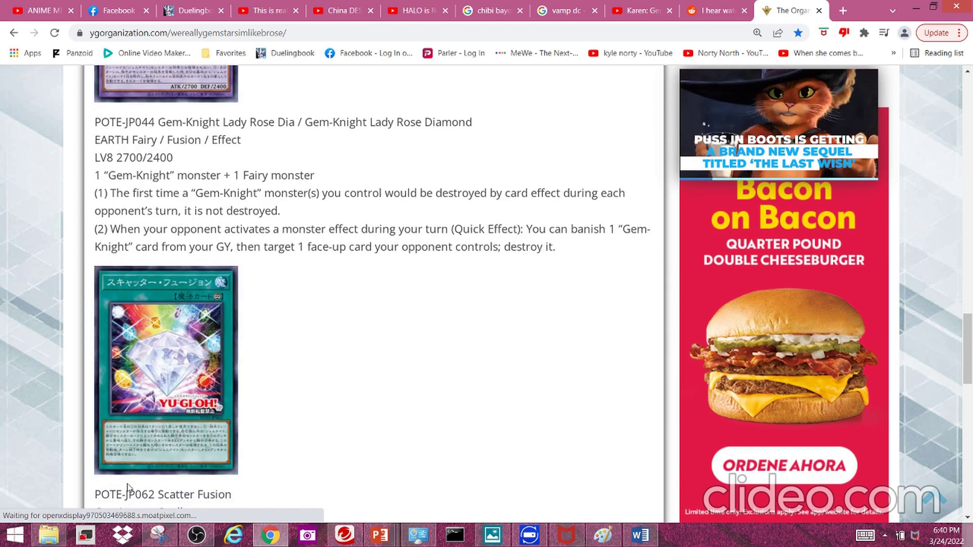
pyautogui.scroll(-3)
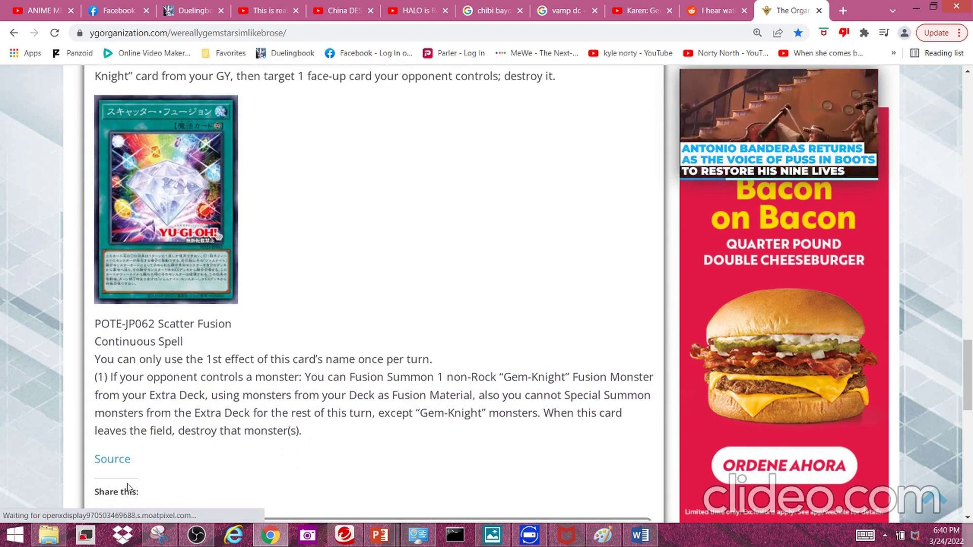
# Scroll to the article's end showing the Source link and Share buttons.
pyautogui.scroll(-3)
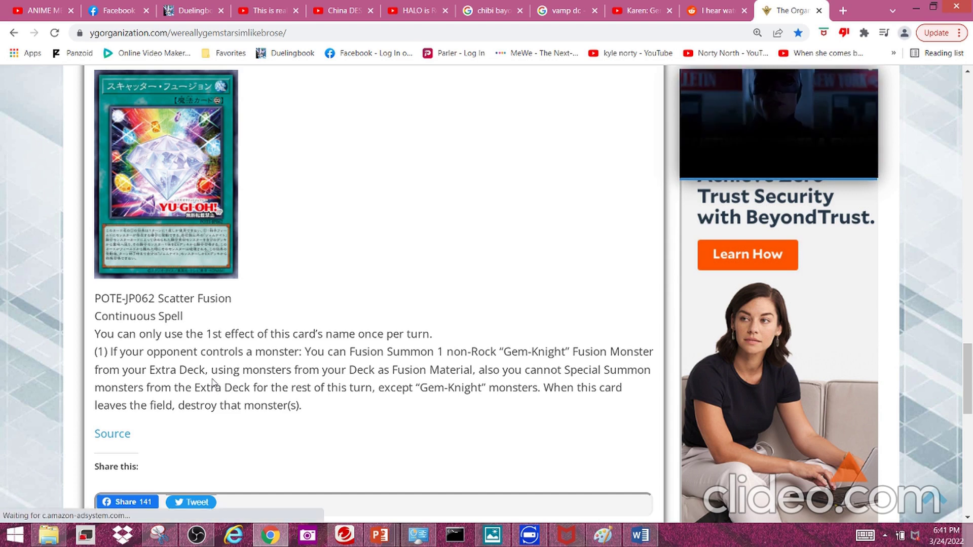
pyautogui.click(196, 535)
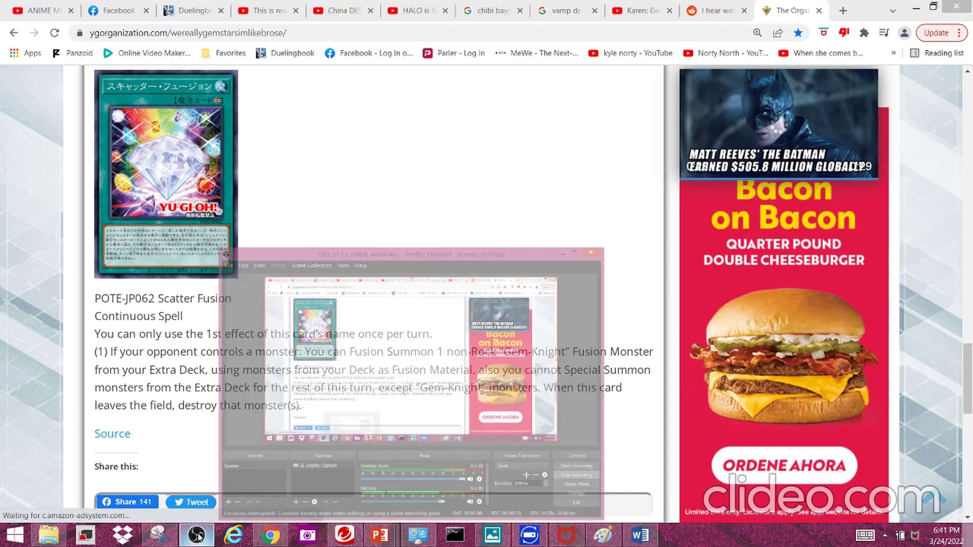